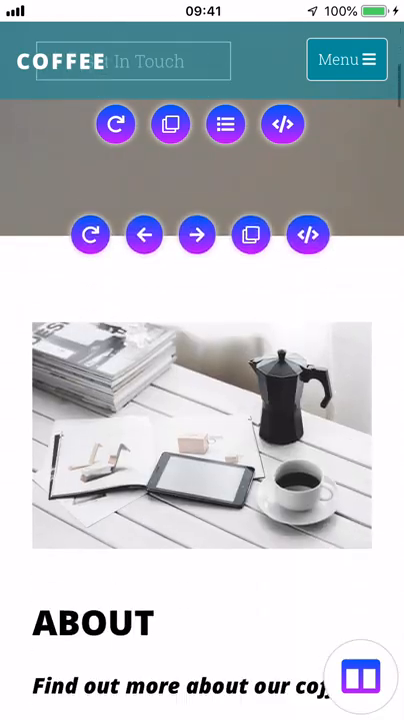
Scroll down to the gallery and show Photo 2's category options: new, none, Category 1
scroll("down", 3)
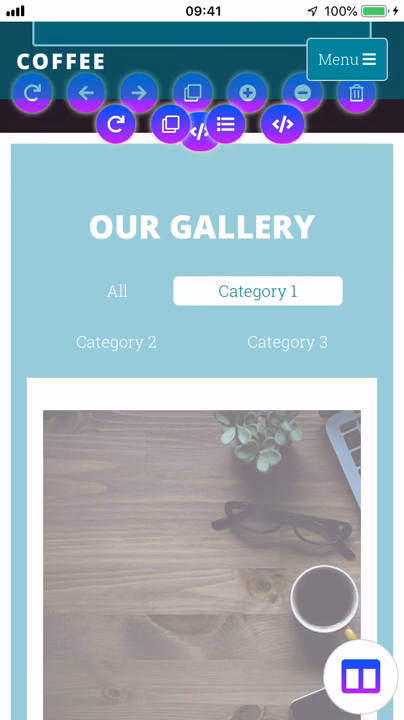
scroll("down", 3)
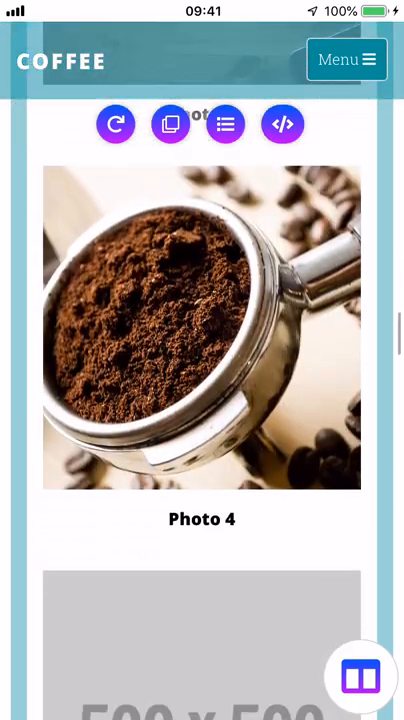
scroll("down", 3)
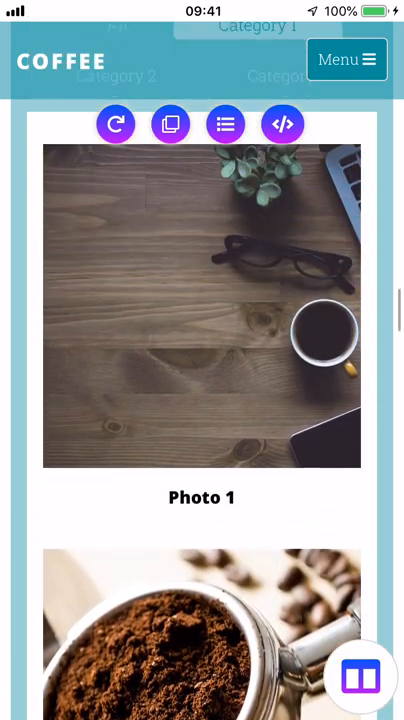
scroll("down", 3)
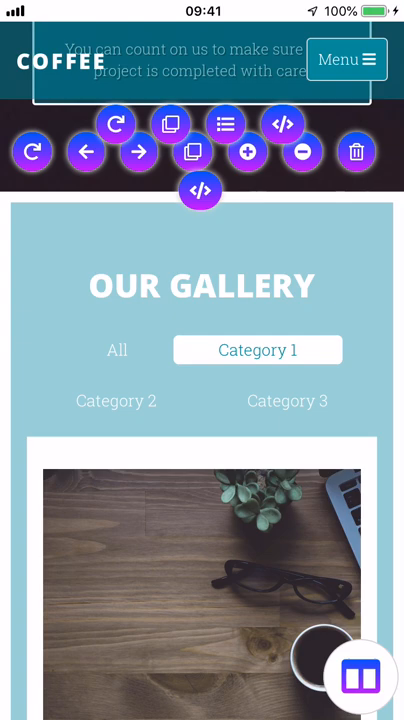
scroll("down", 3)
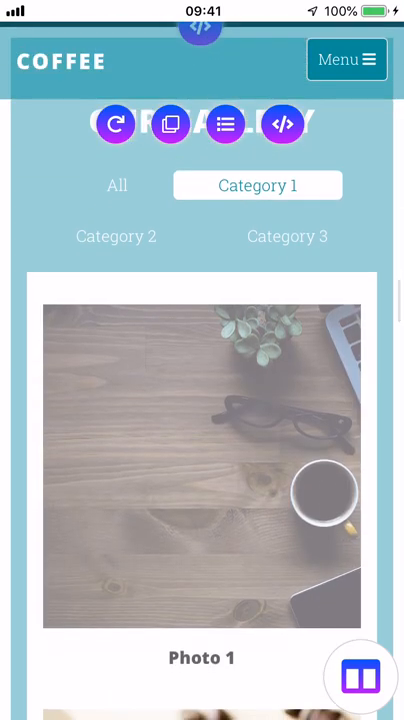
scroll("down", 3)
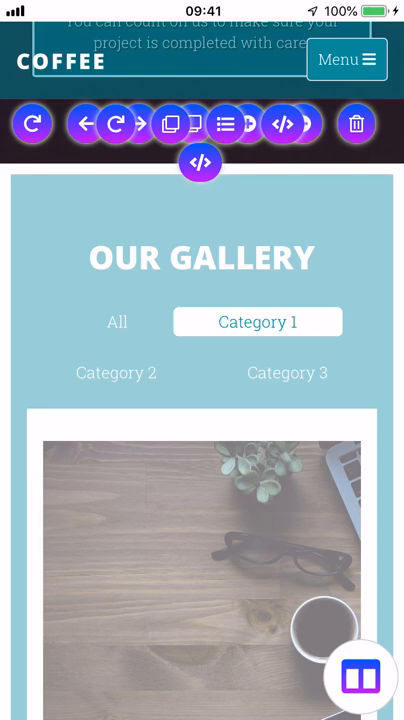
left_click(116, 320)
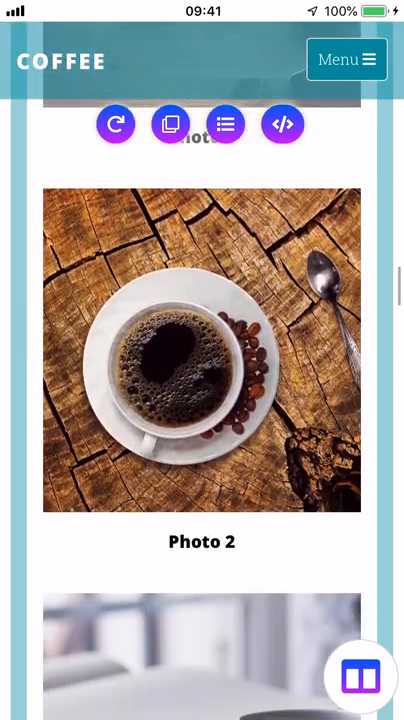
scroll("down", 3)
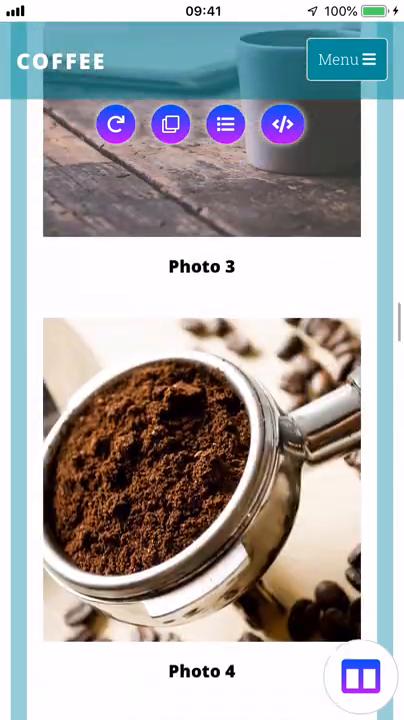
scroll("up", 3)
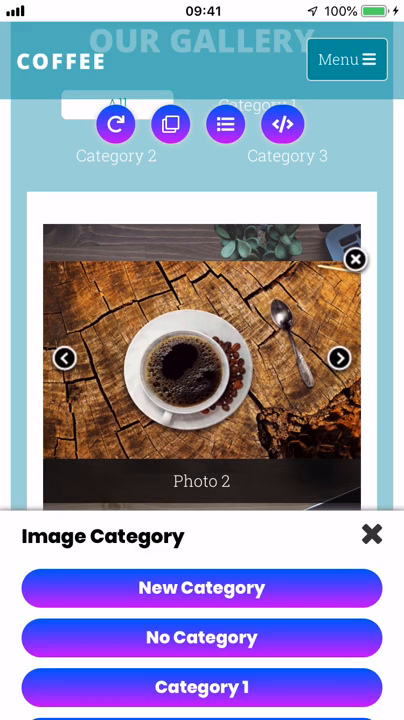
Assign the desk photo with glasses and coffee to Category 2
left_click(338, 358)
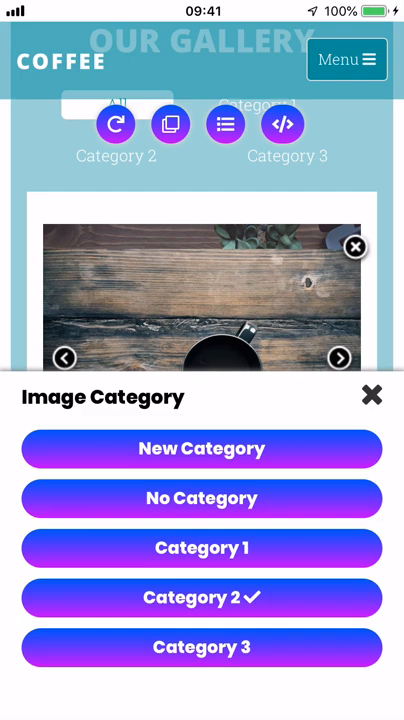
Cycle the desk photo through No Category, Category 2, Category 1, Category 2, No Category, then close the sheet
left_click(202, 498)
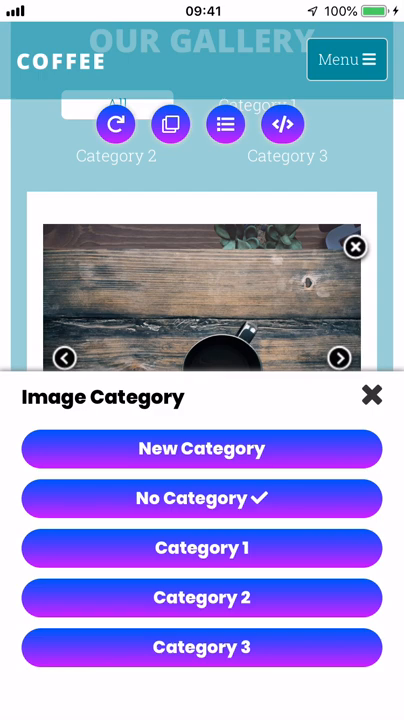
left_click(200, 596)
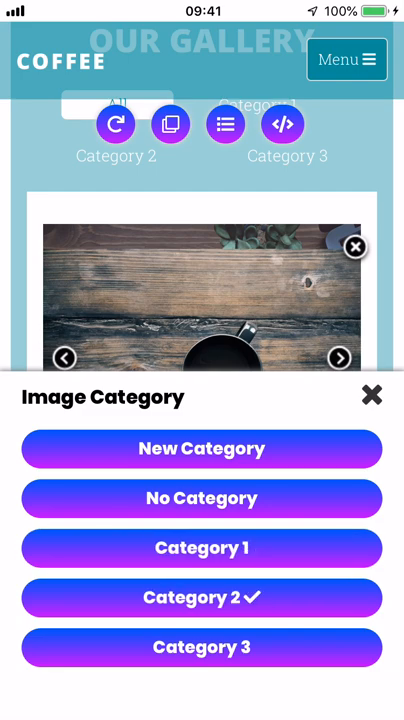
left_click(202, 548)
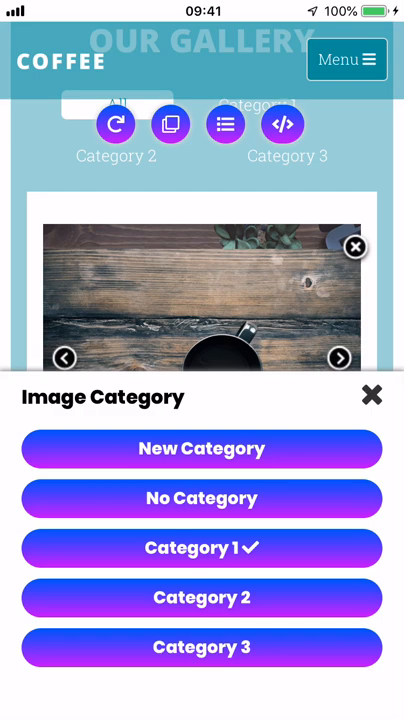
left_click(202, 596)
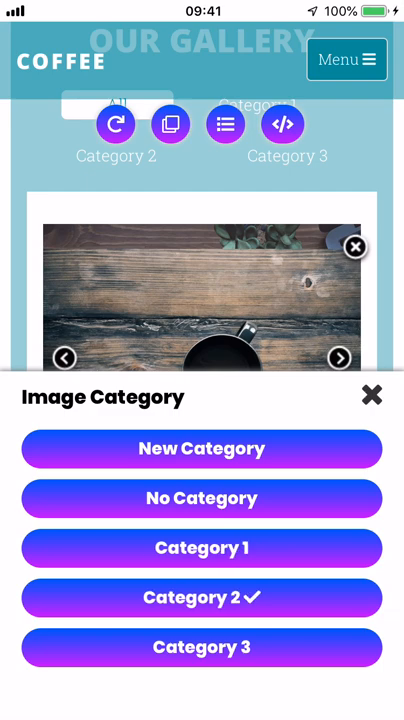
left_click(202, 498)
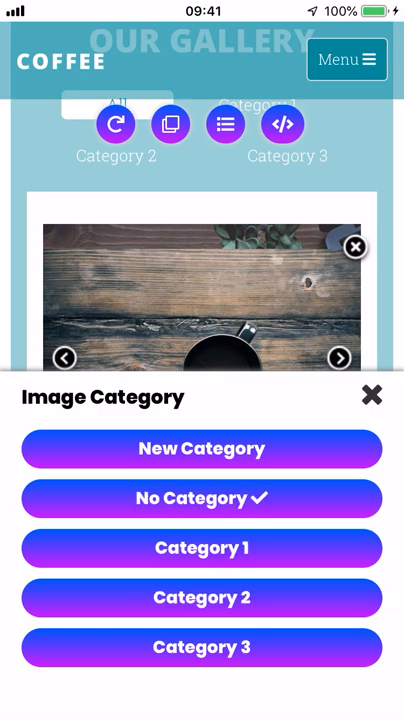
left_click(372, 394)
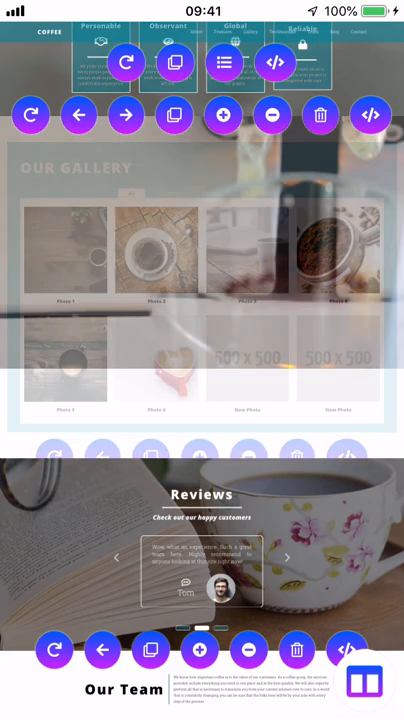
Select the gallery section in the preview and return to mobile editing with its All and Category 1–3 filters
scroll("down", 3)
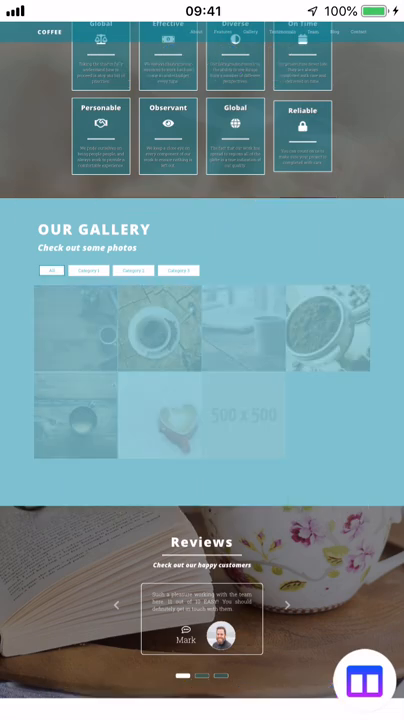
left_click(362, 680)
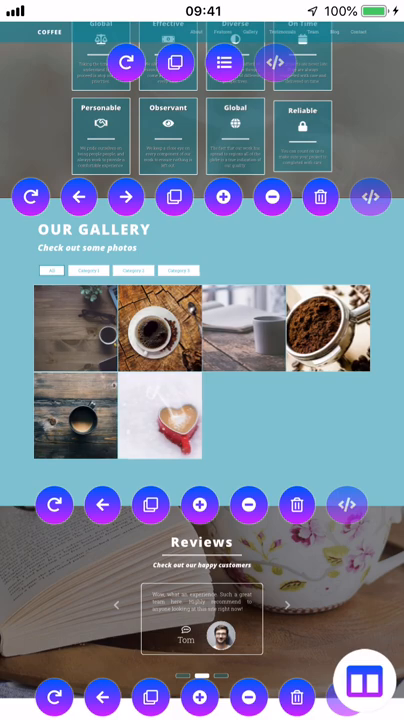
left_click(288, 604)
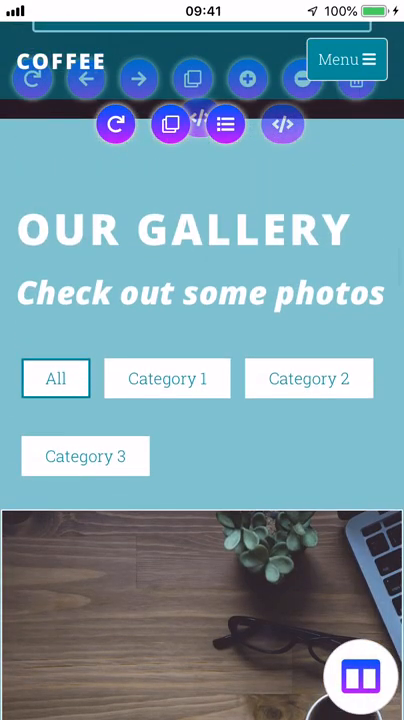
Change the Category 1 tab's label to 'Mobile' via Edit Text in the Edit Element panel
left_click(168, 378)
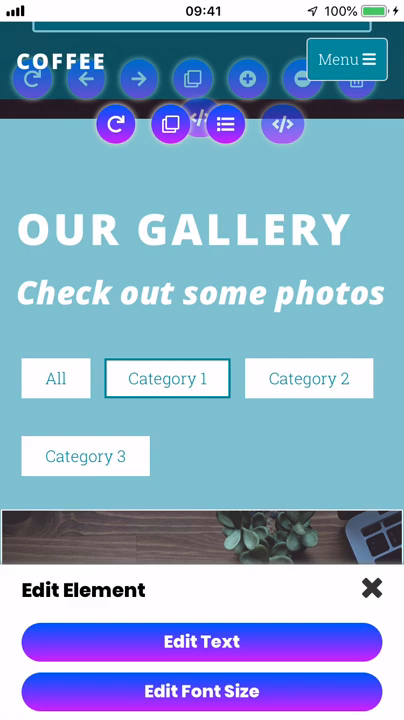
scroll("down", 3)
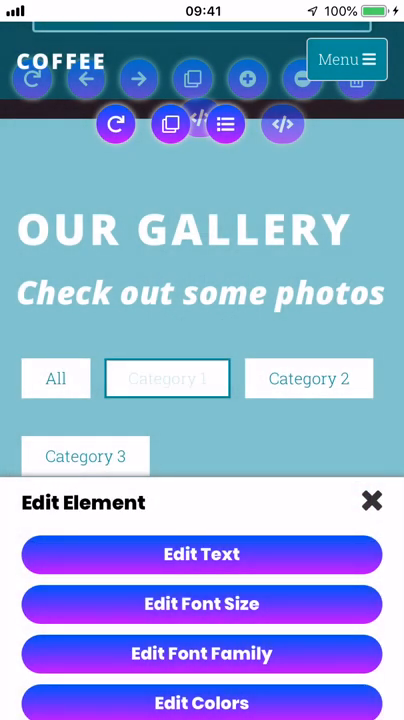
left_click(200, 554)
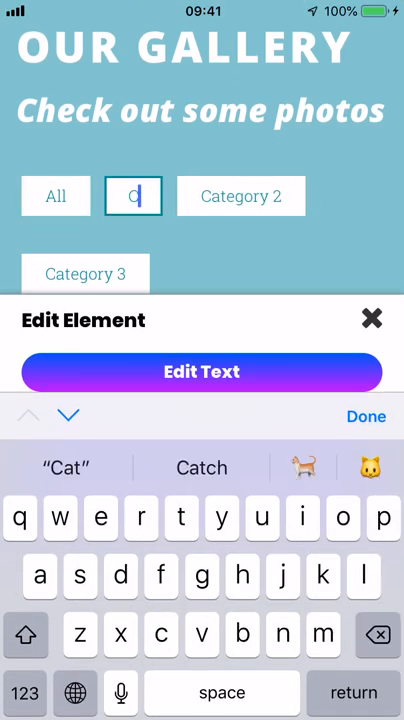
type("Mobile")
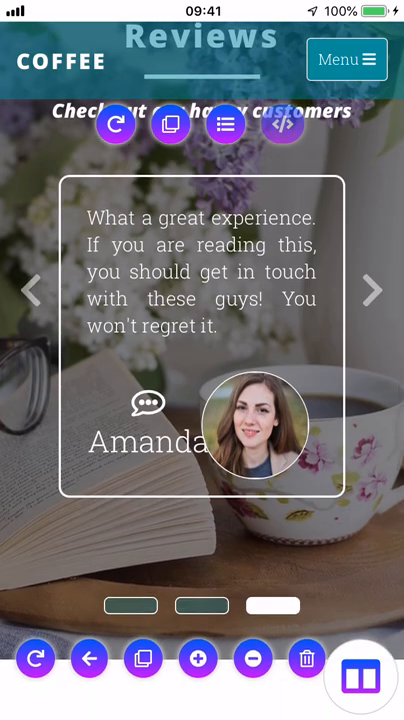
scroll("down", 3)
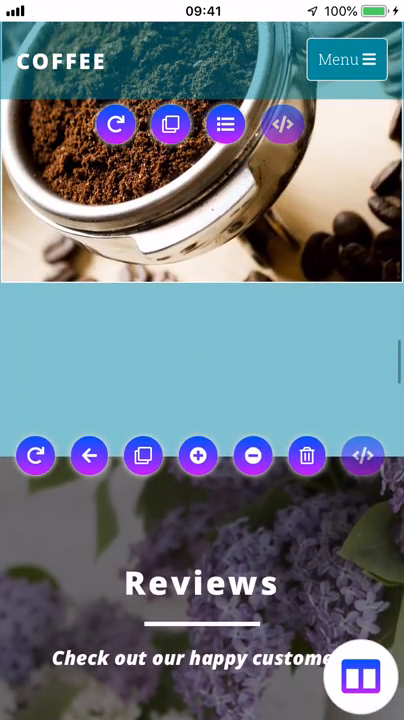